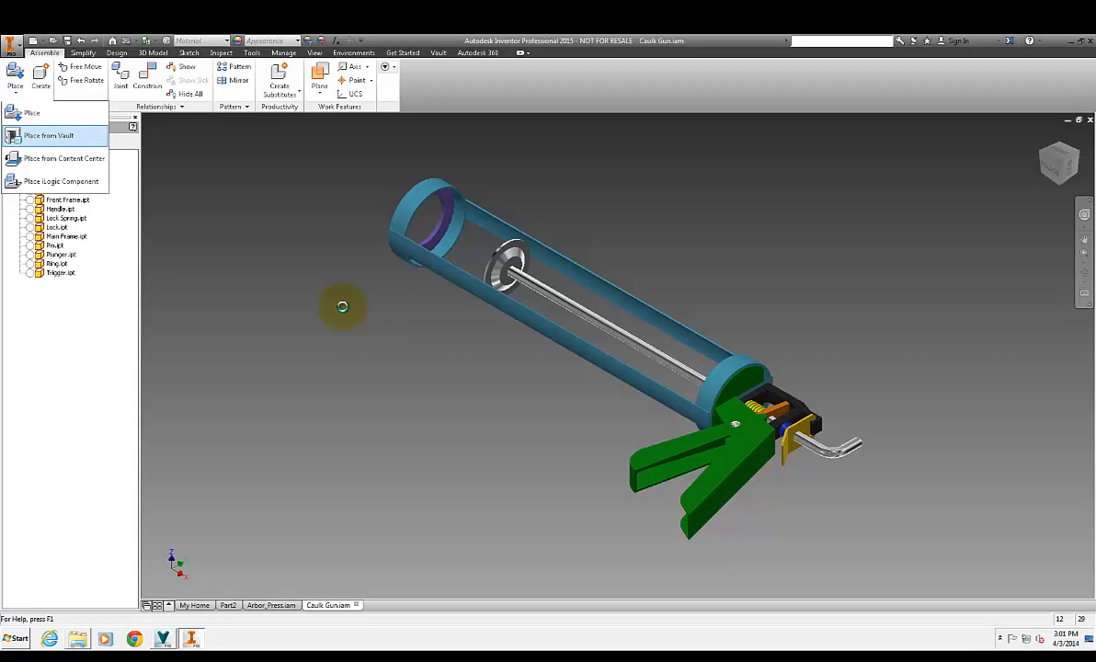
- Search Vault items for 'head cap' and place DM-0003 as a virtual component
click(49, 136)
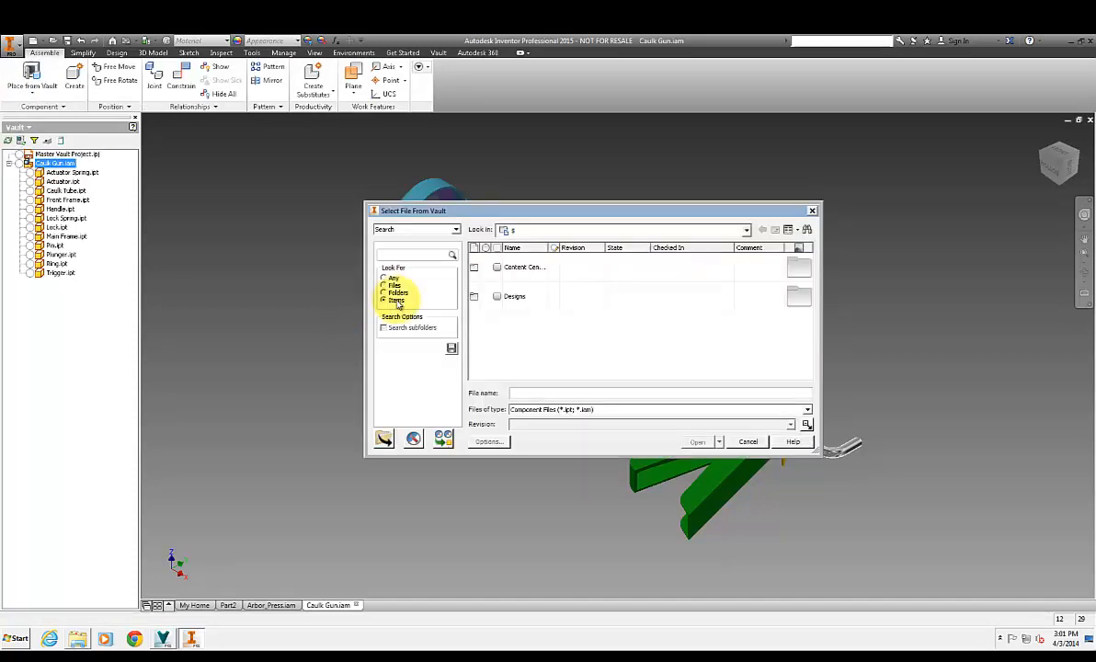
click(414, 254)
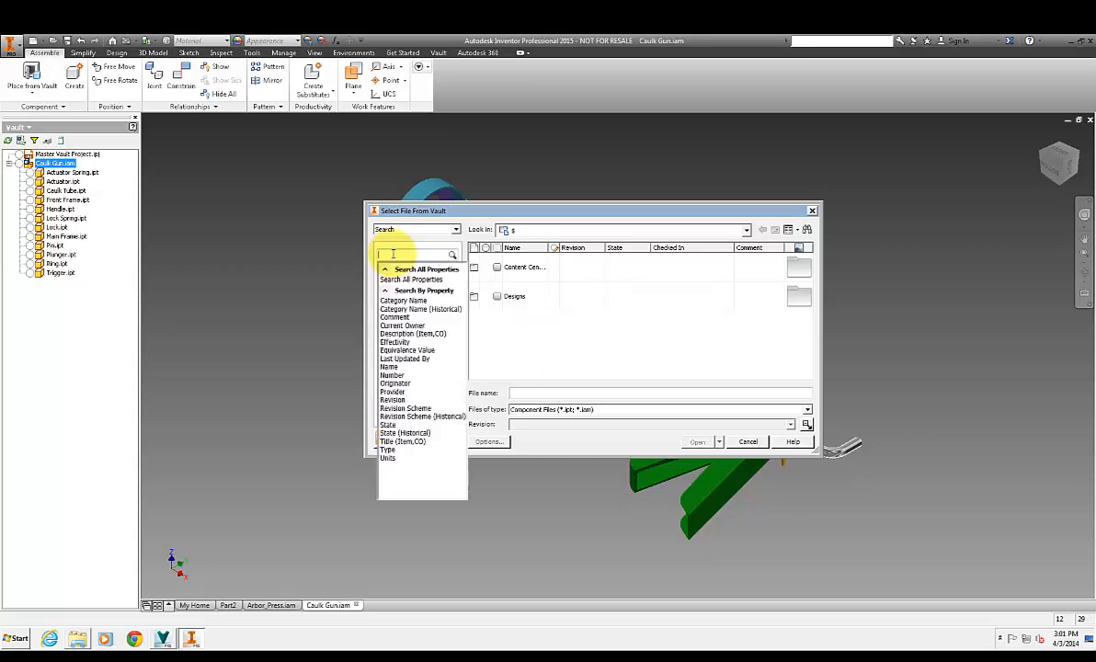
text(dri)
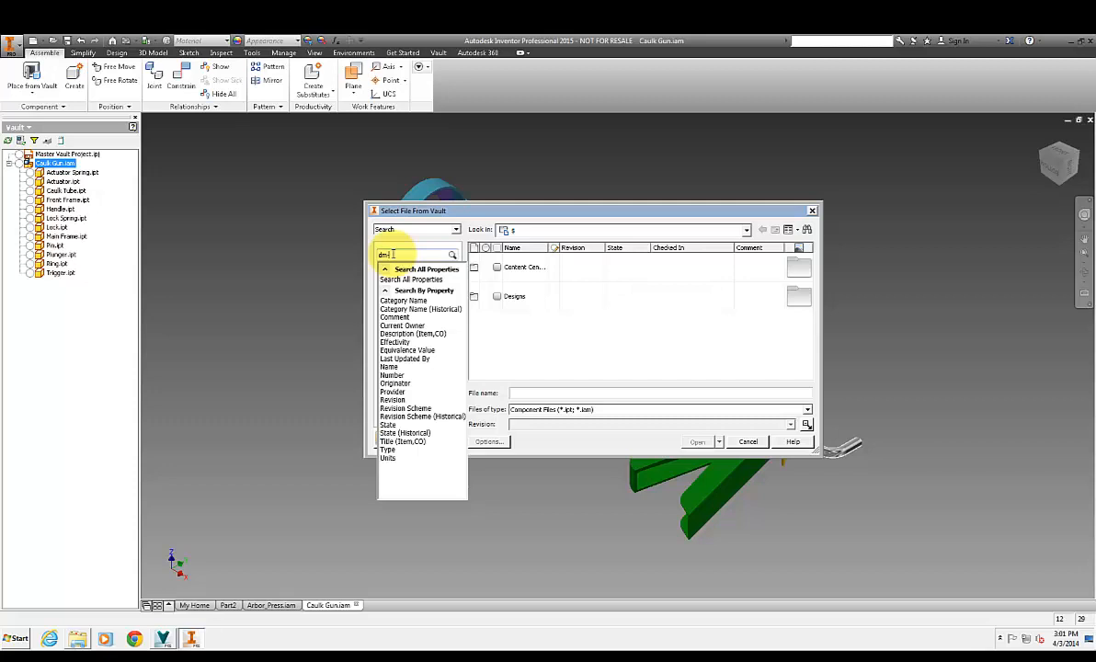
text(head cap)
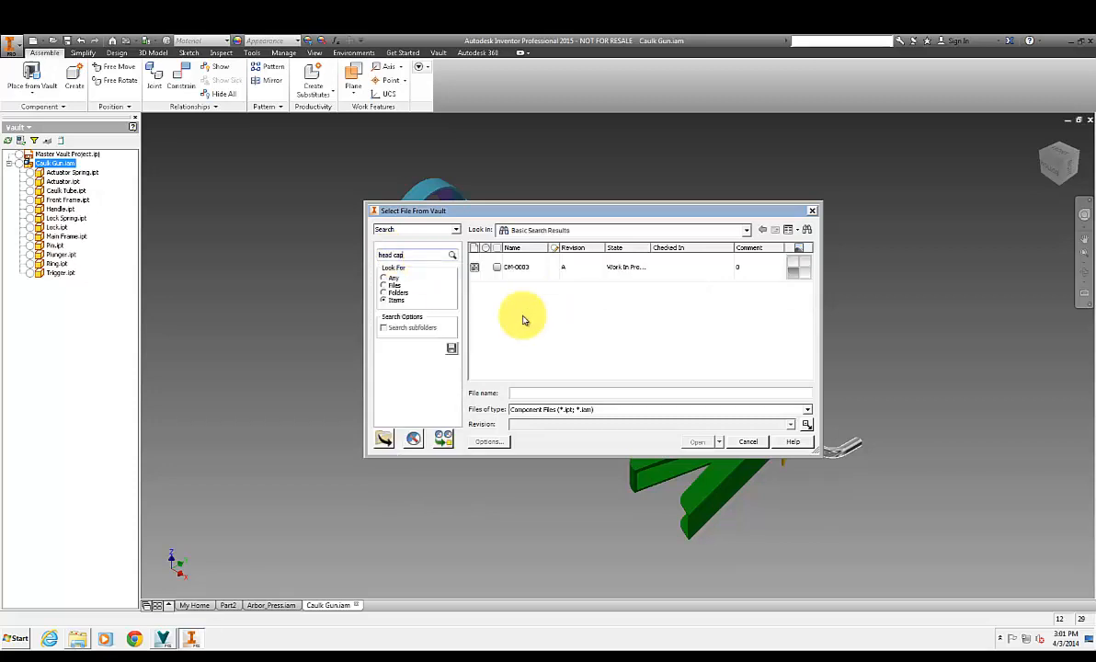
click(516, 267)
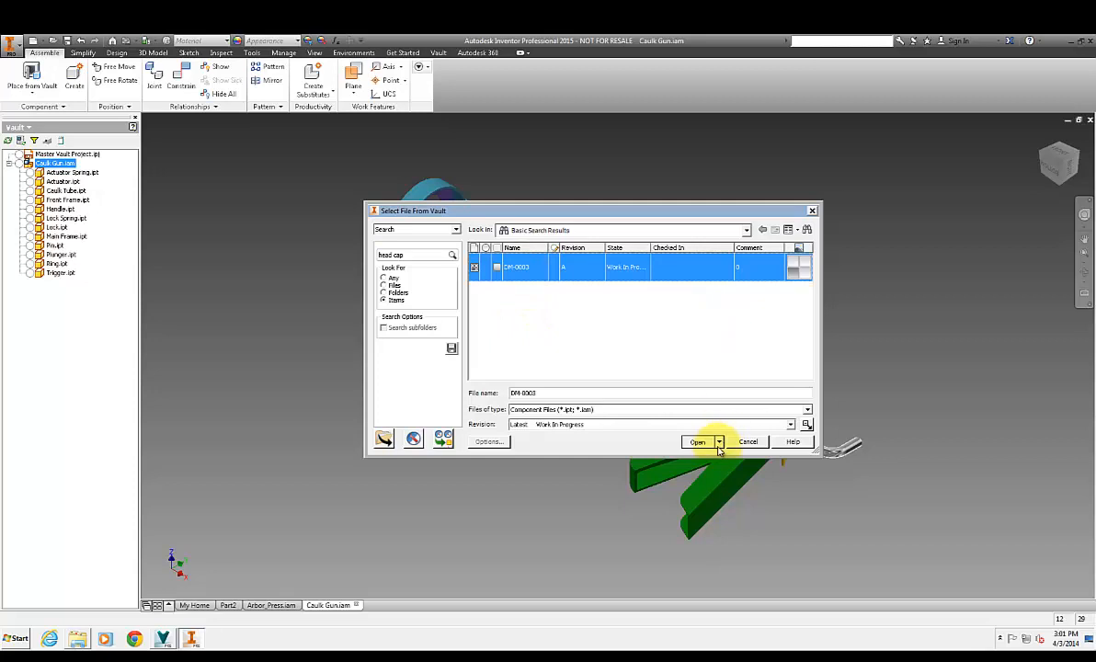
click(719, 442)
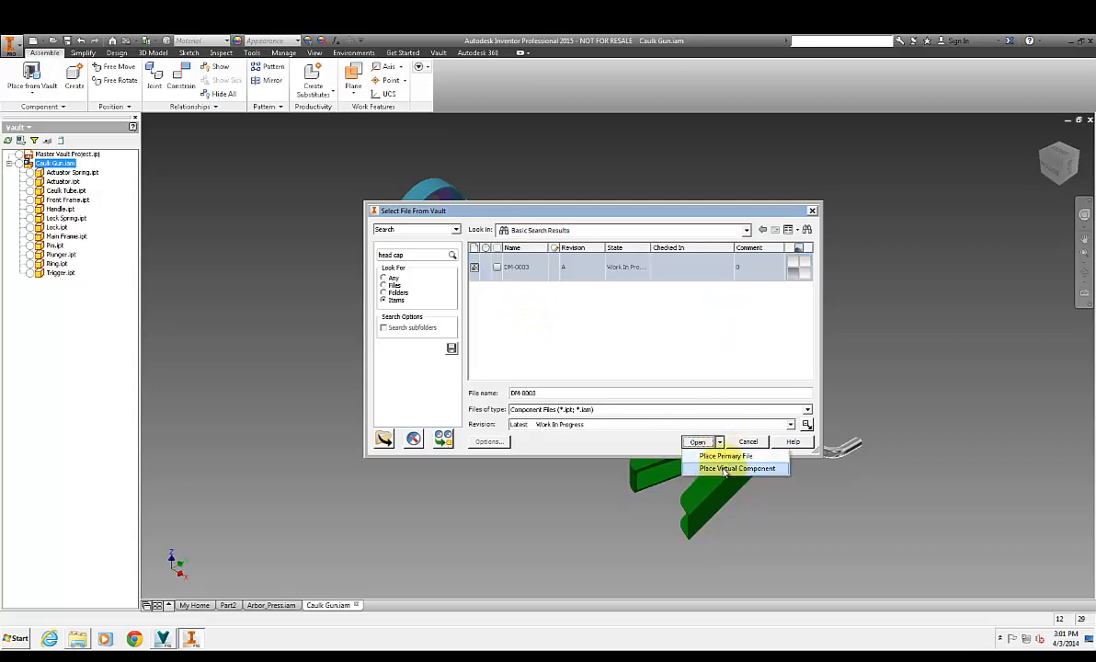
mouse_move(737, 468)
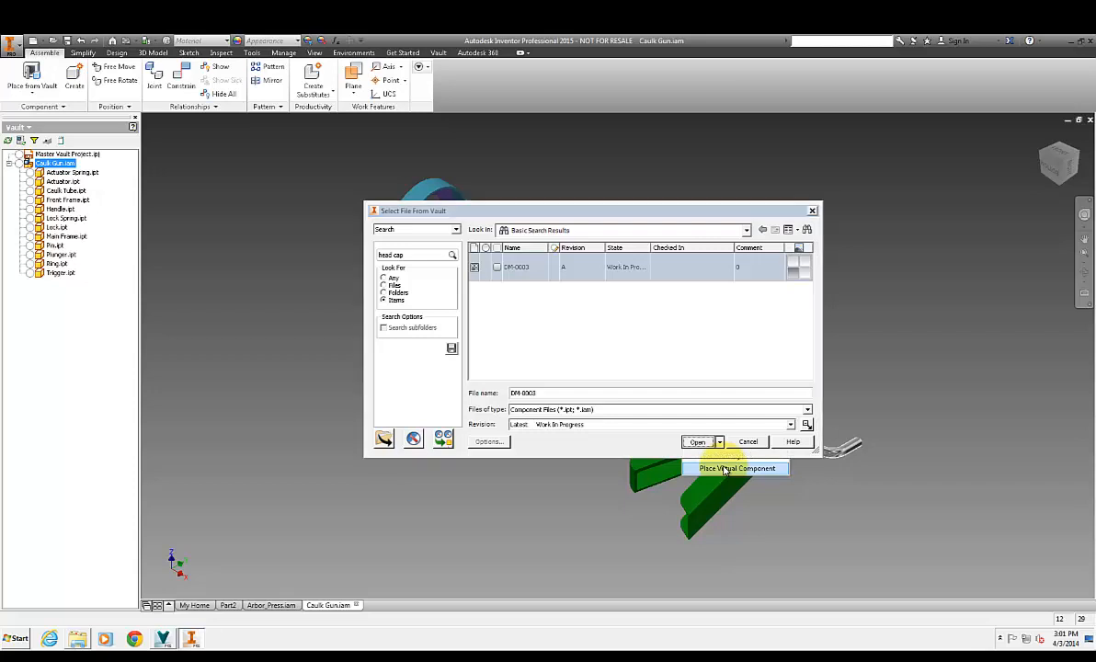
click(697, 442)
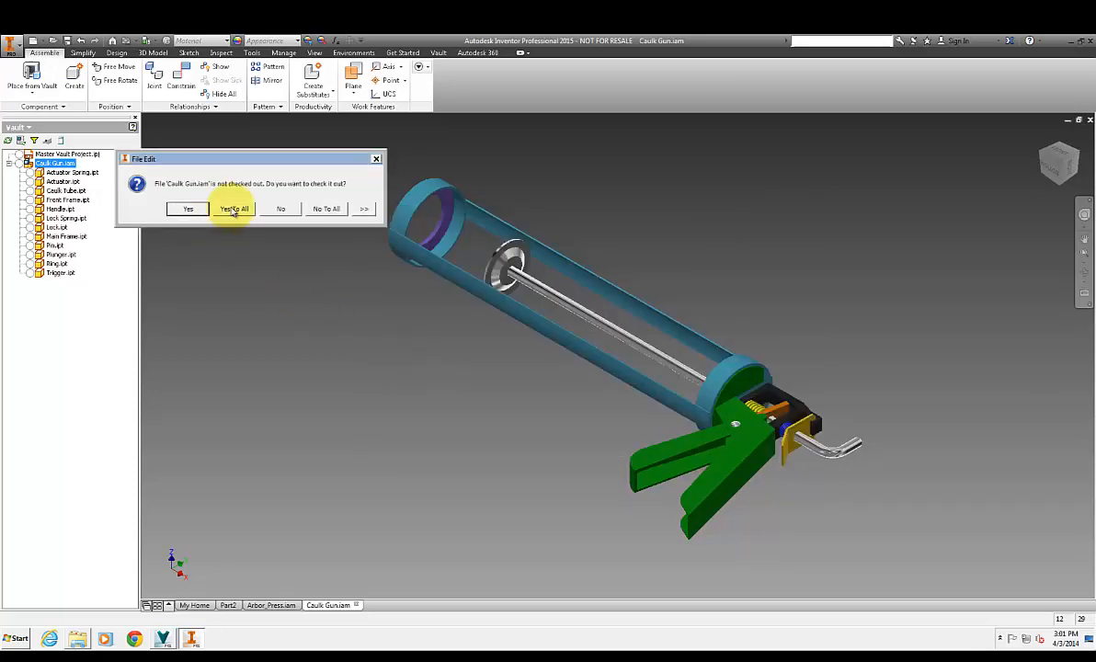
- Check out all files with Yes To All so DM-0003:1 joins the assembly tree
click(234, 208)
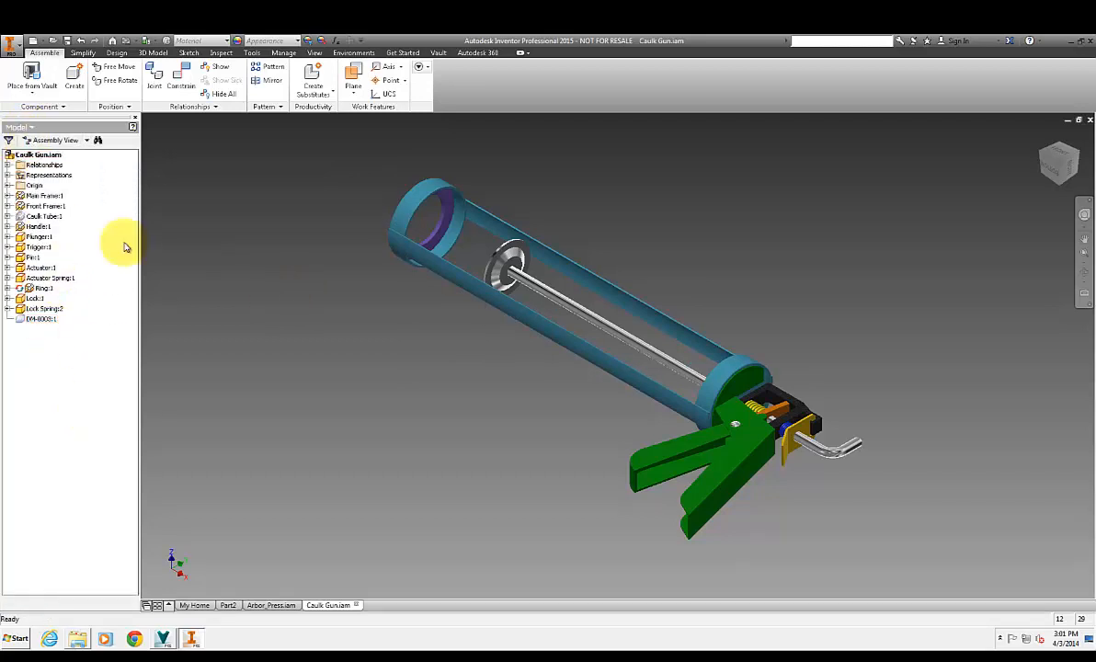
click(285, 52)
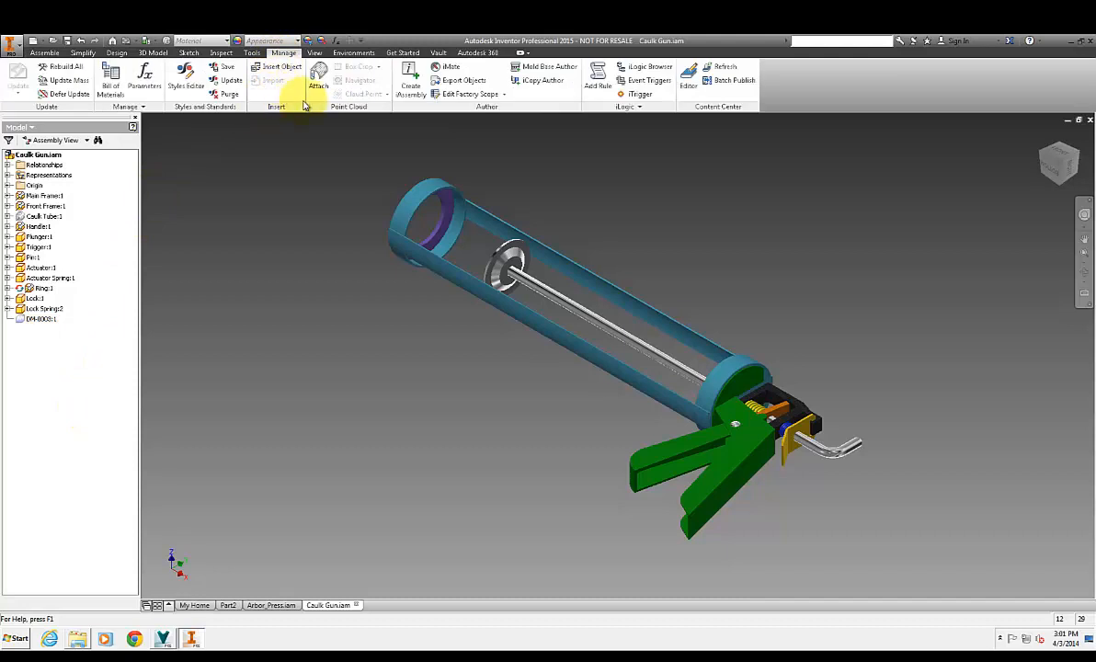
mouse_move(595, 110)
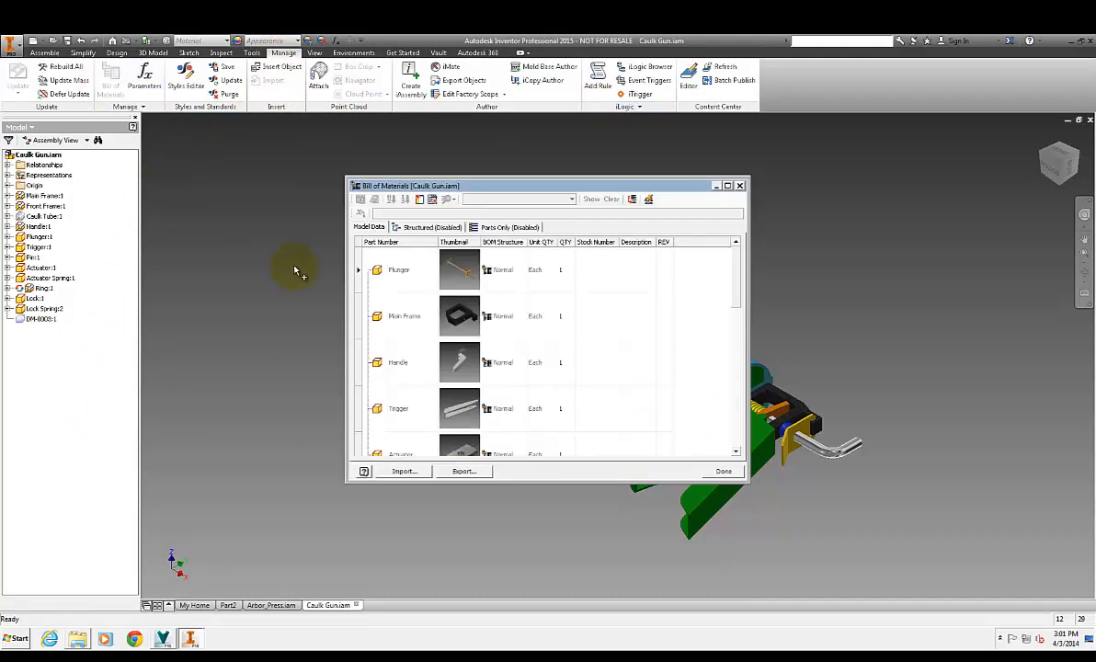
- Enable the Structured BOM, customize columns, and verify DM-0003 HEAD CAP as item 13
click(426, 227)
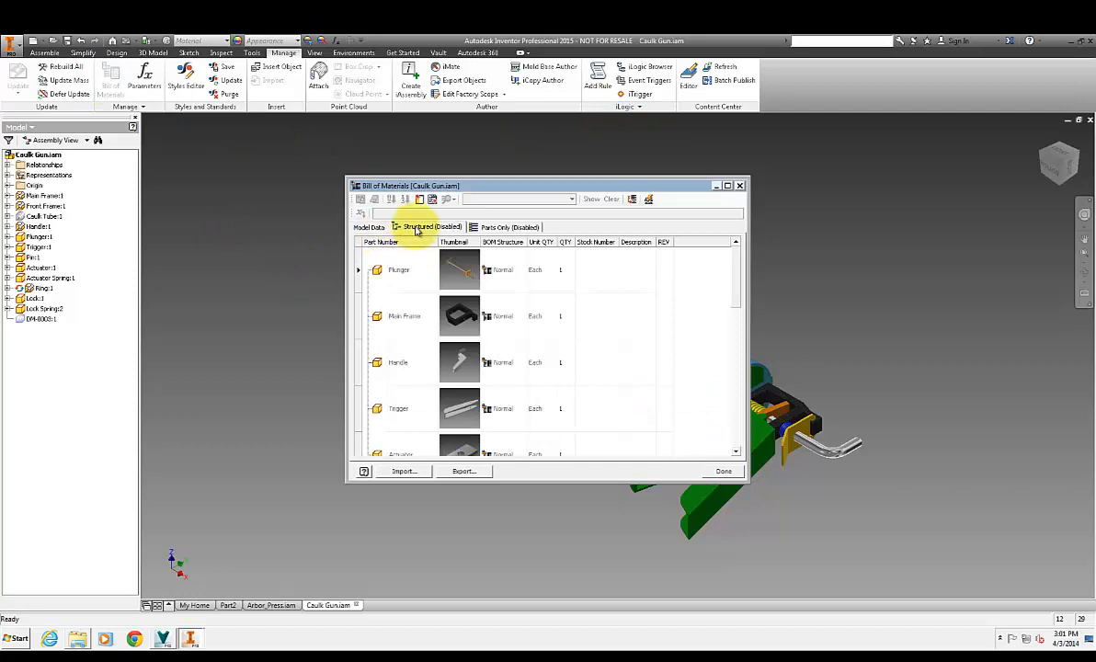
click(418, 227)
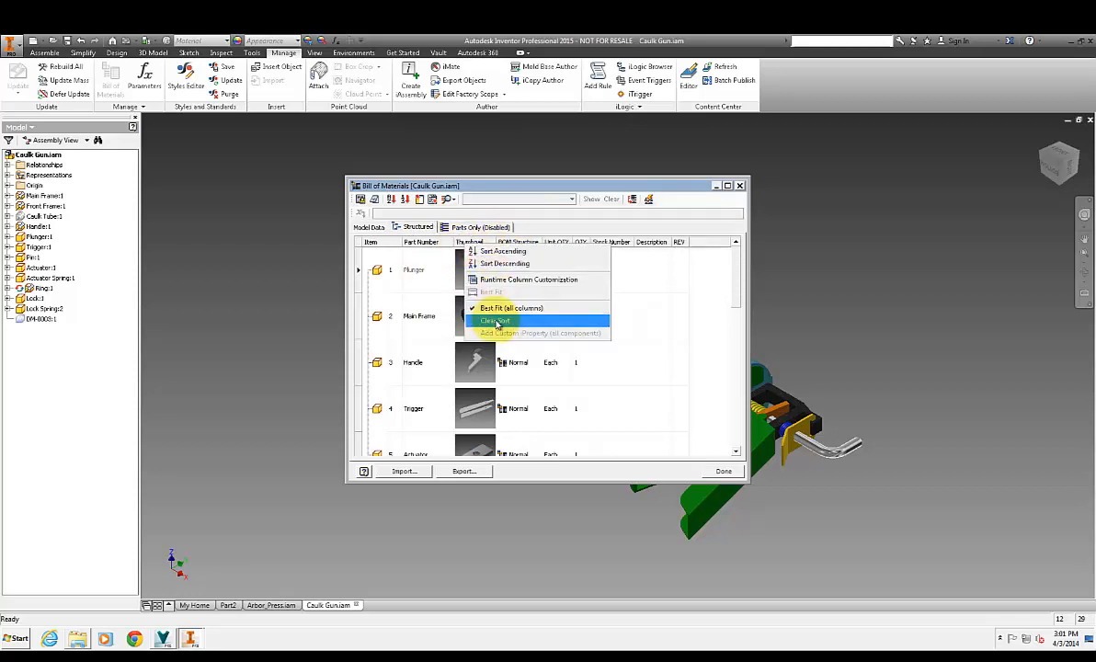
mouse_move(529, 279)
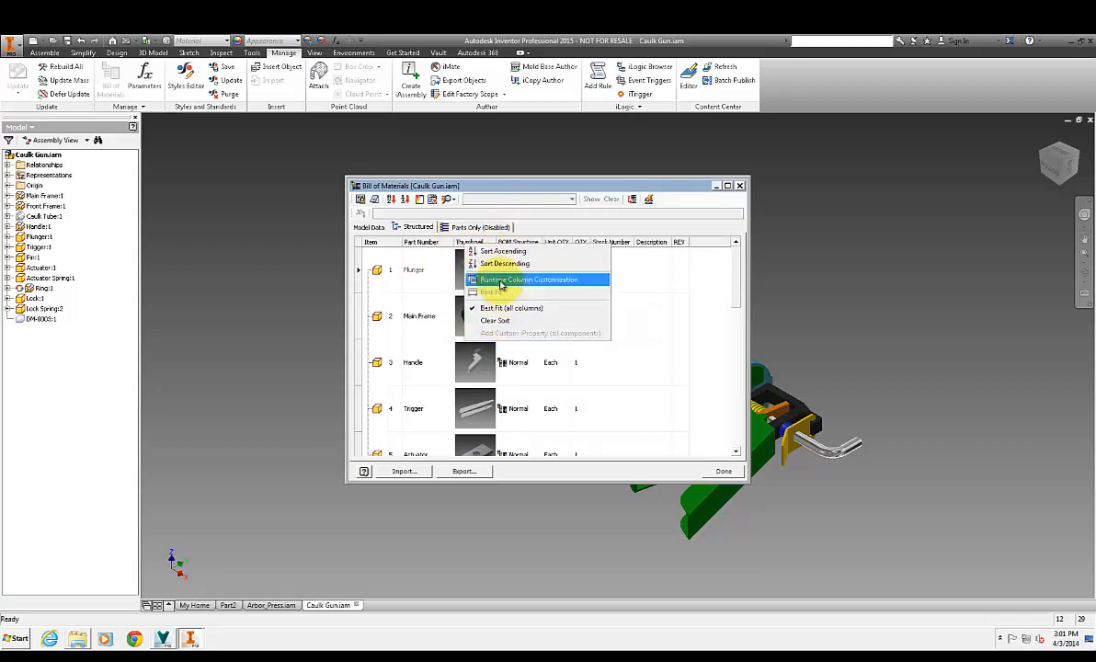
click(529, 279)
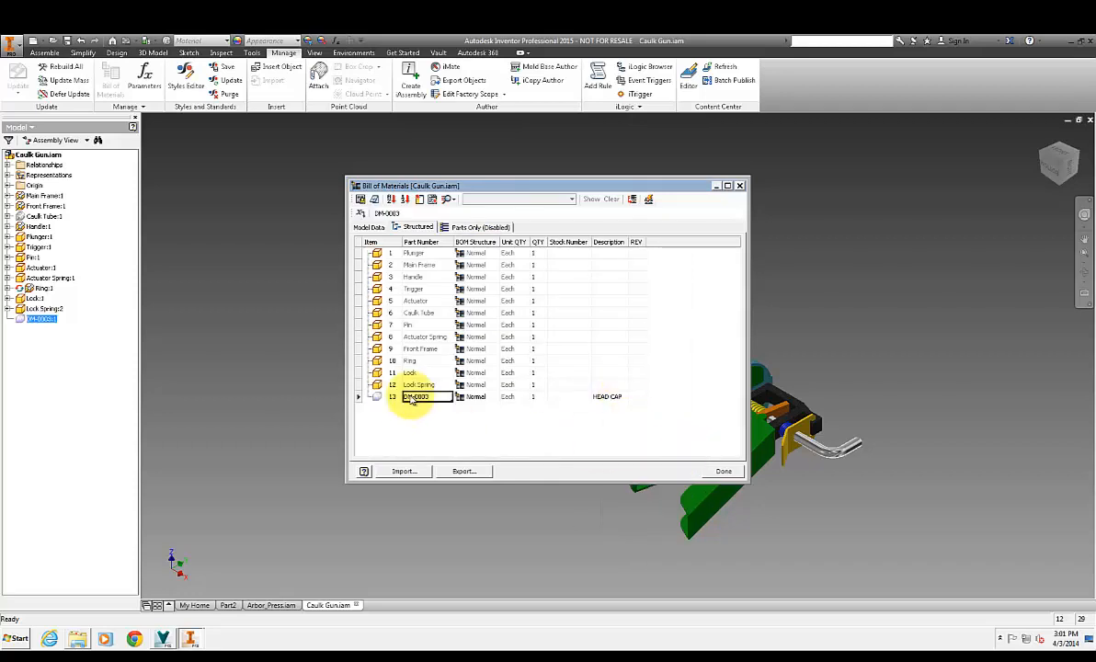
click(393, 396)
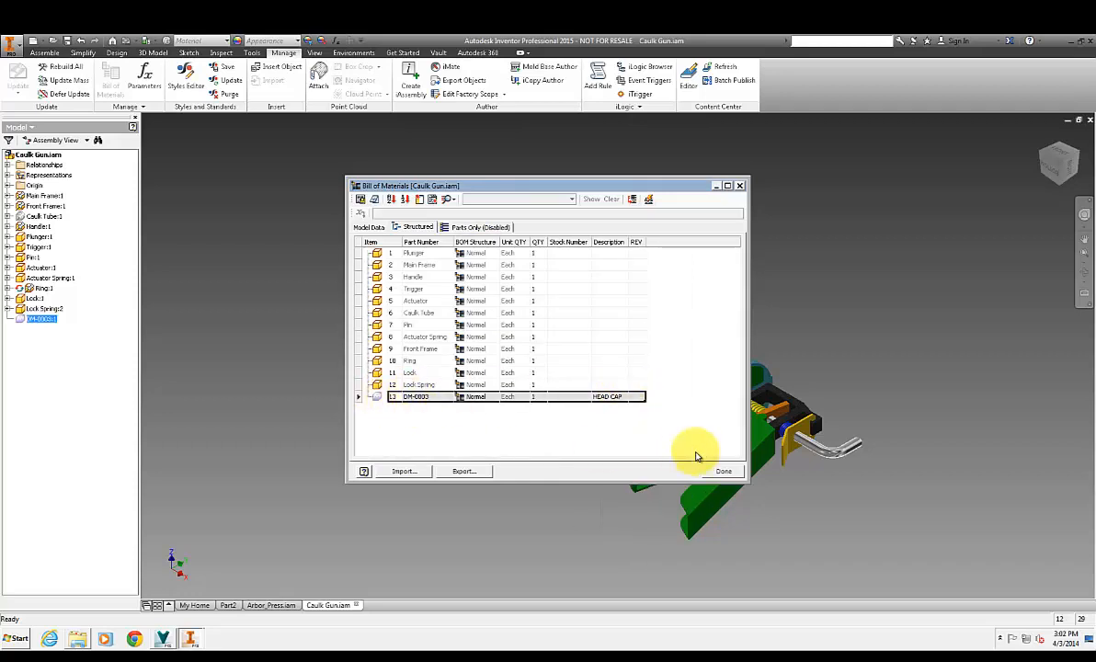
click(723, 471)
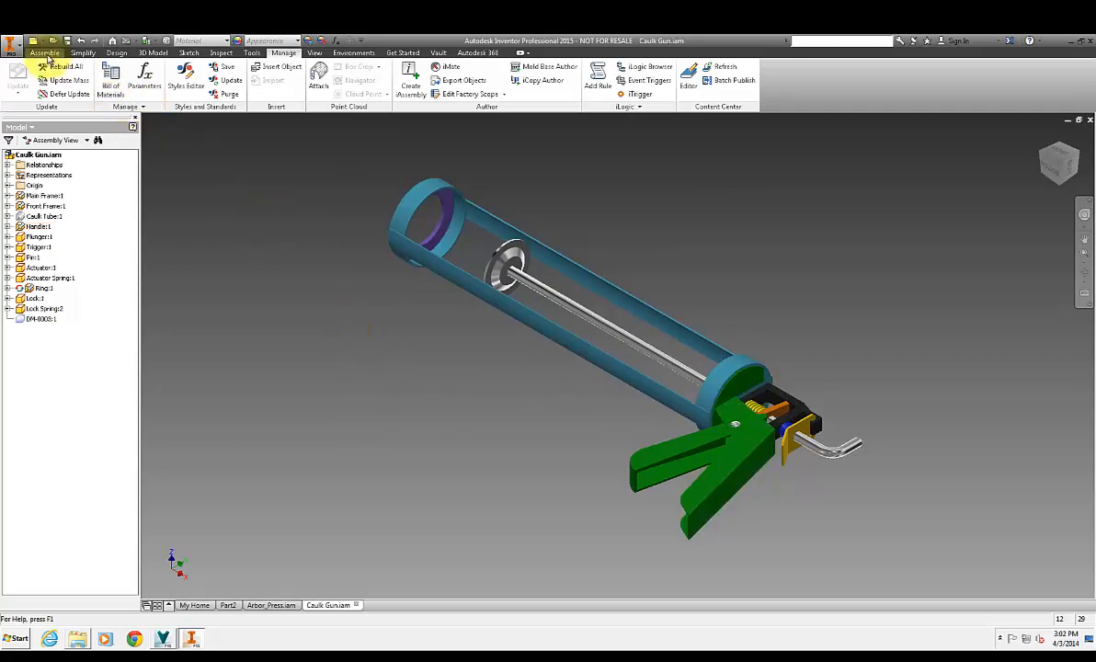
- Search Vault items for 'arbol' and place arbor press DM-0005 into the assembly
click(32, 78)
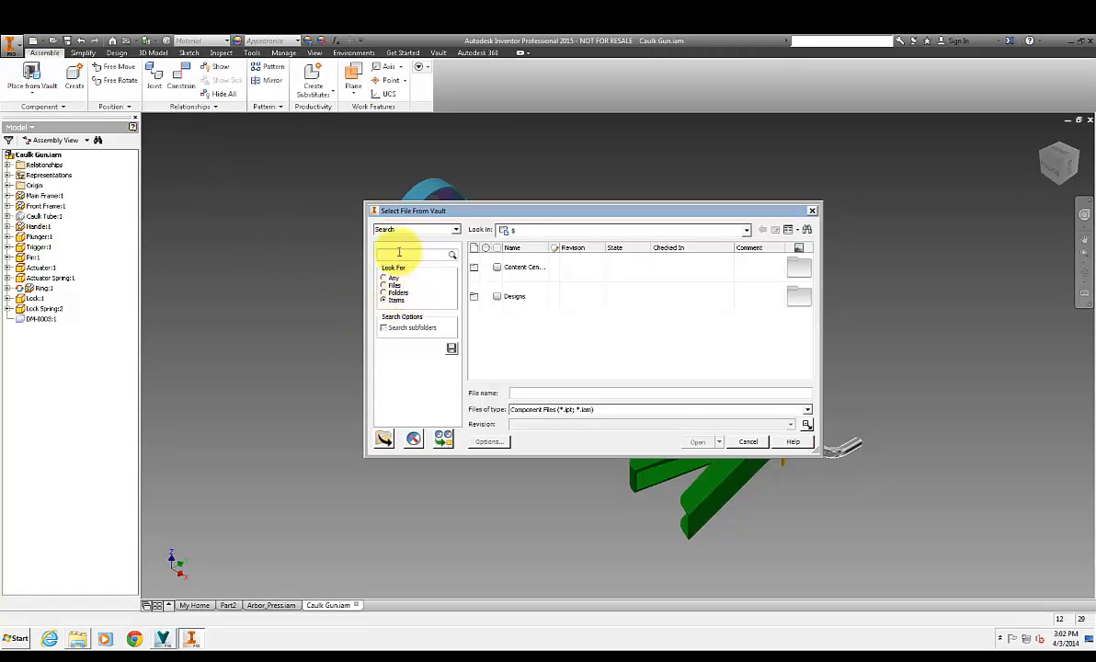
text(arbol)
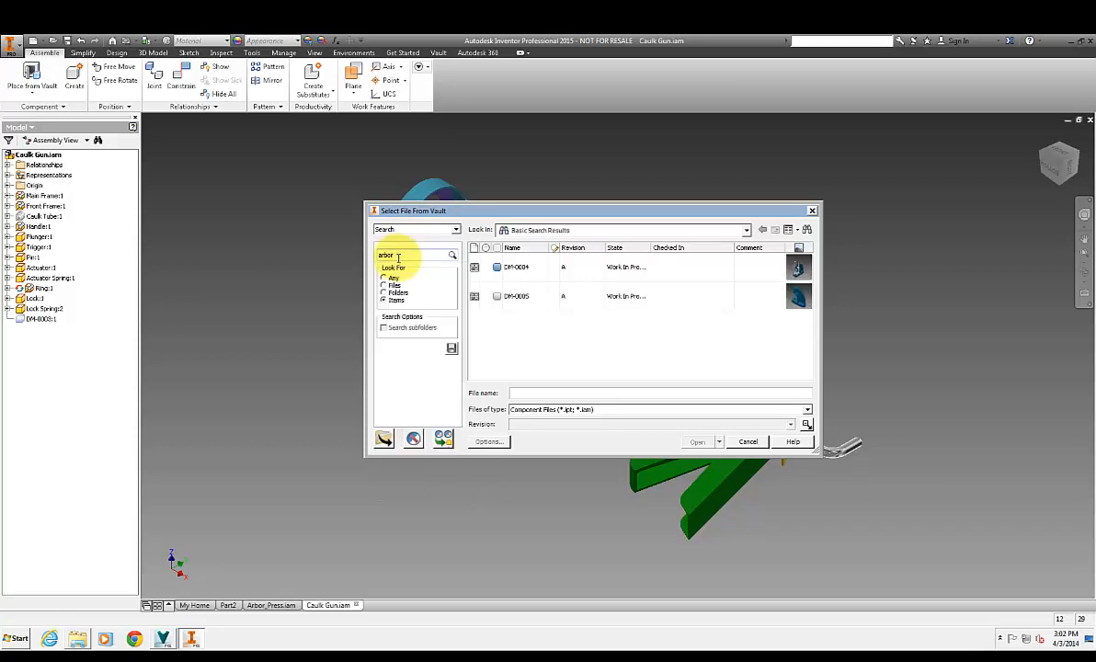
click(516, 295)
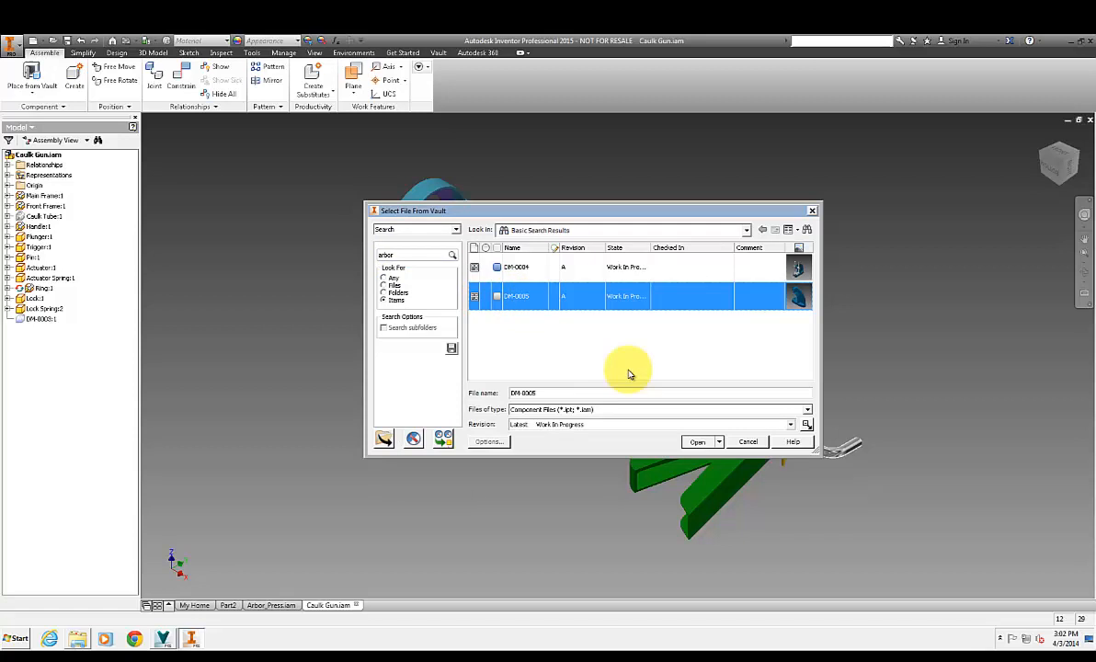
click(720, 442)
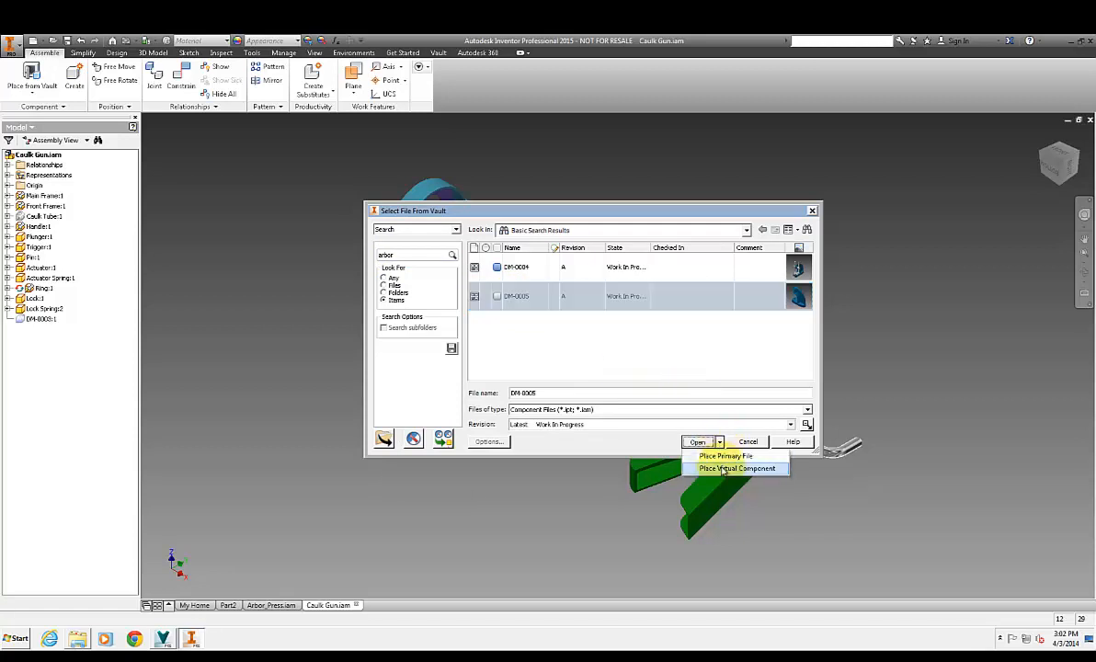
click(738, 468)
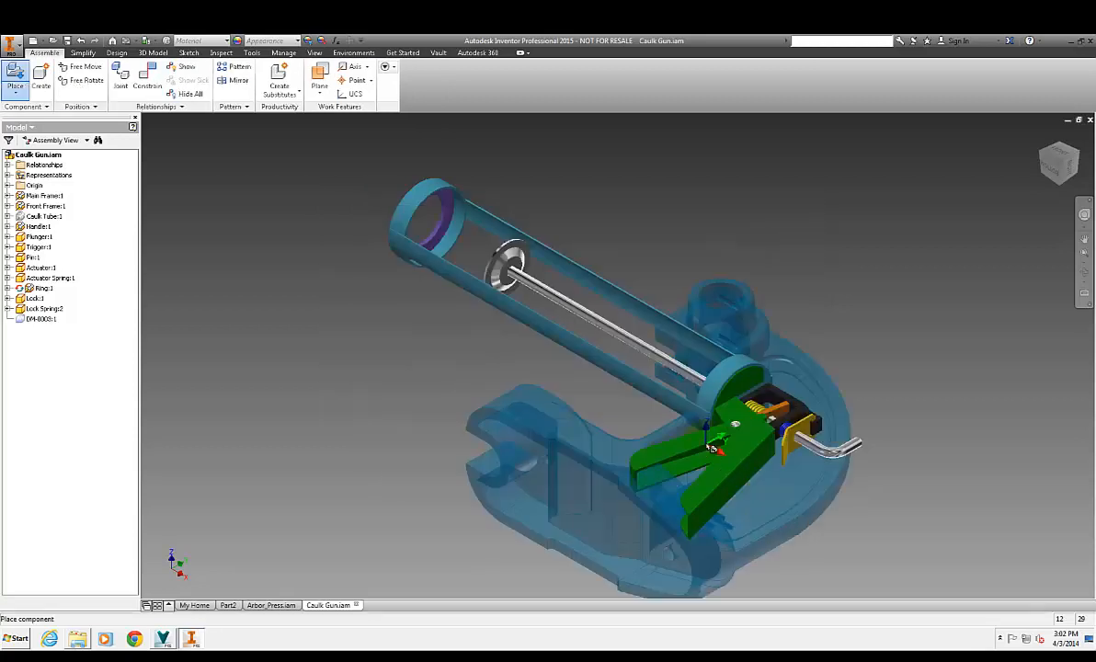